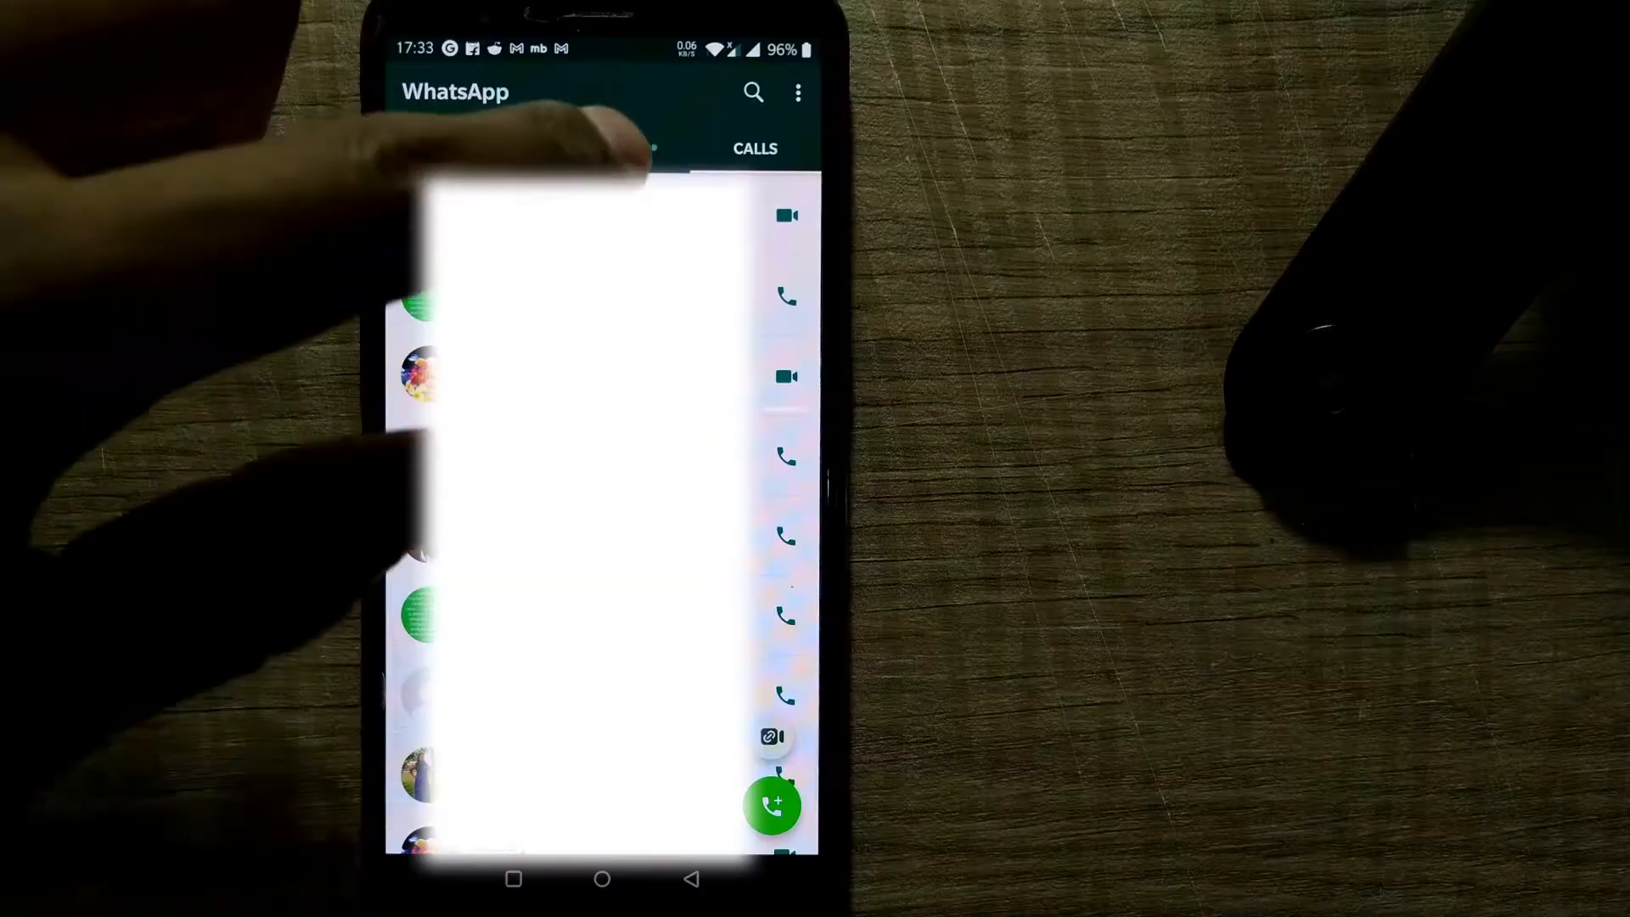
Reach WhatsApp Settings from the overflow menu on the old phone
click(798, 92)
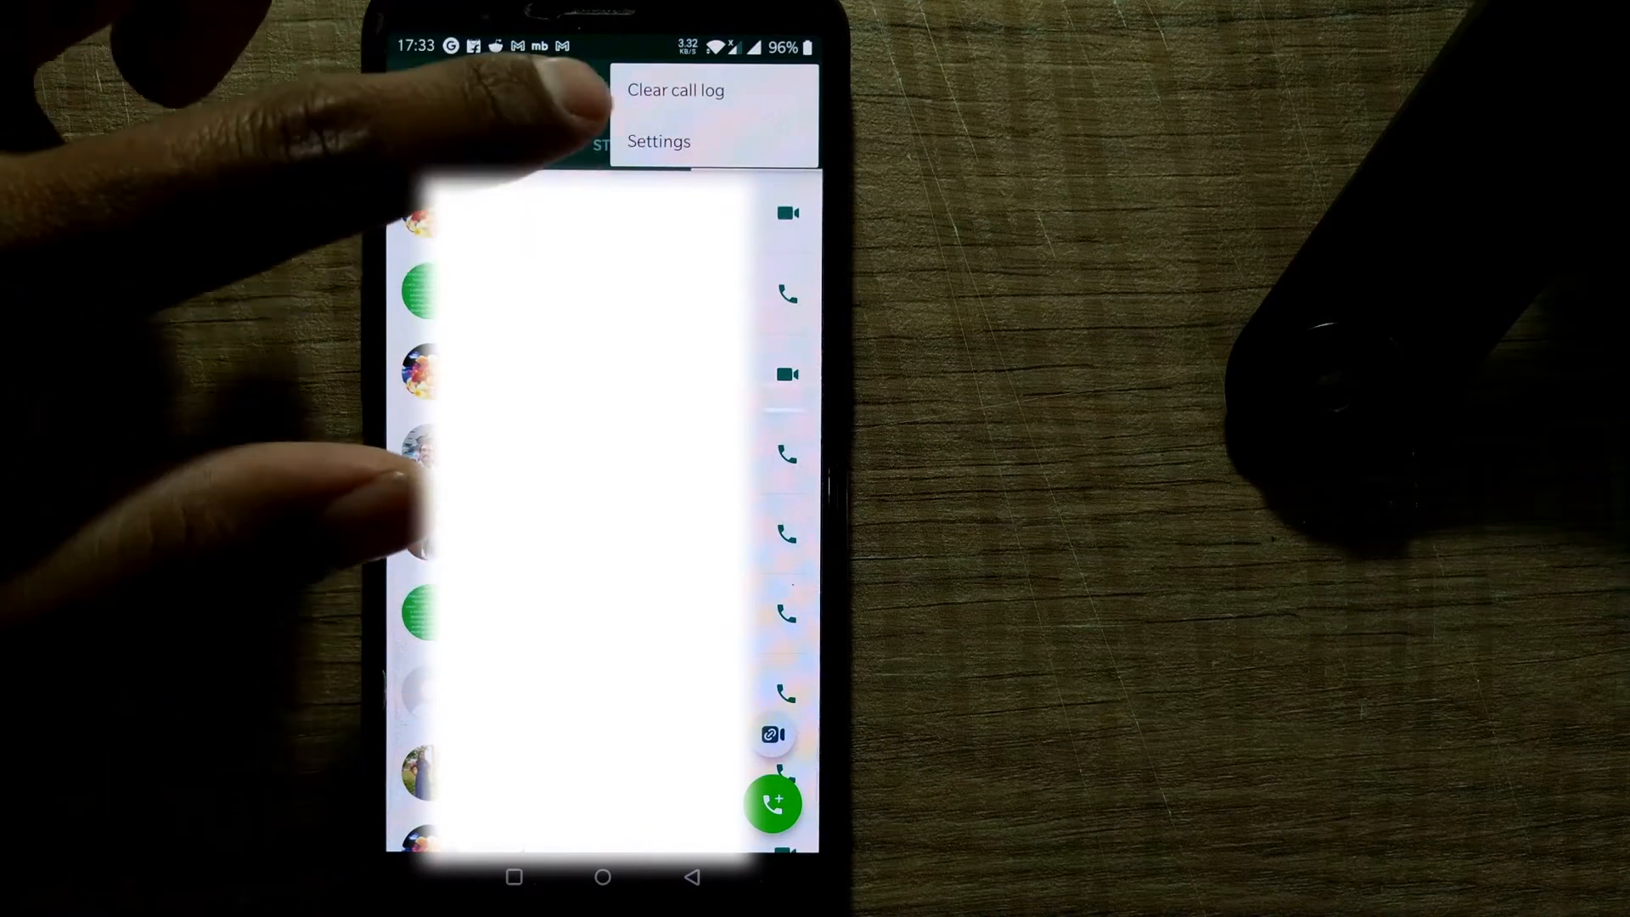
click(658, 141)
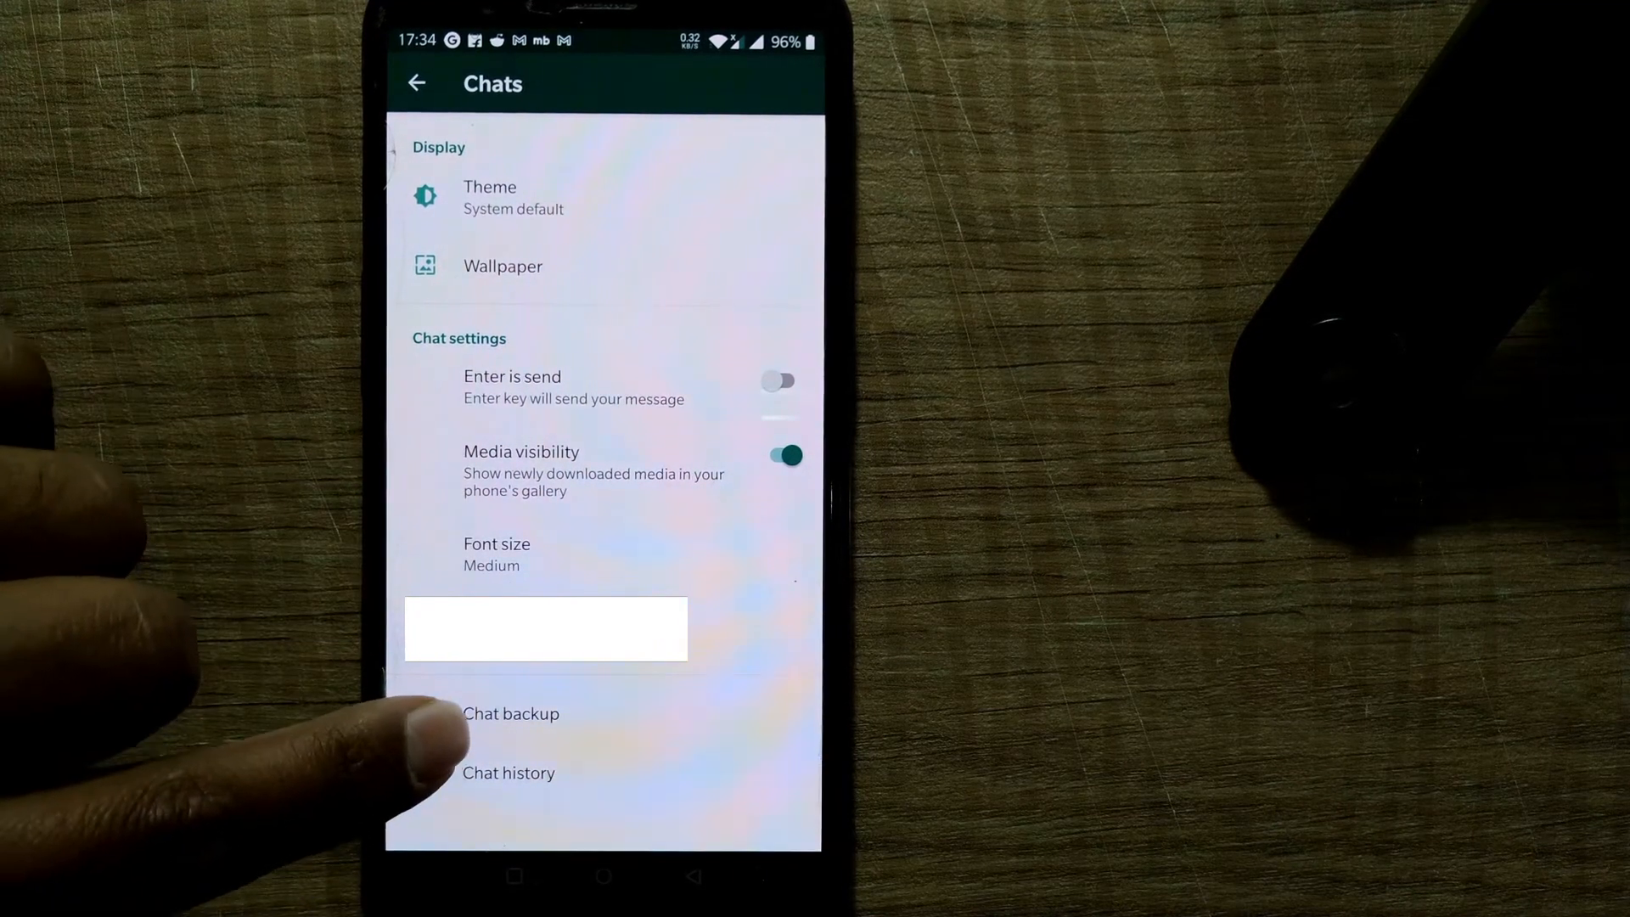
View the Chat backup page with last local and Google Drive backup times
click(511, 713)
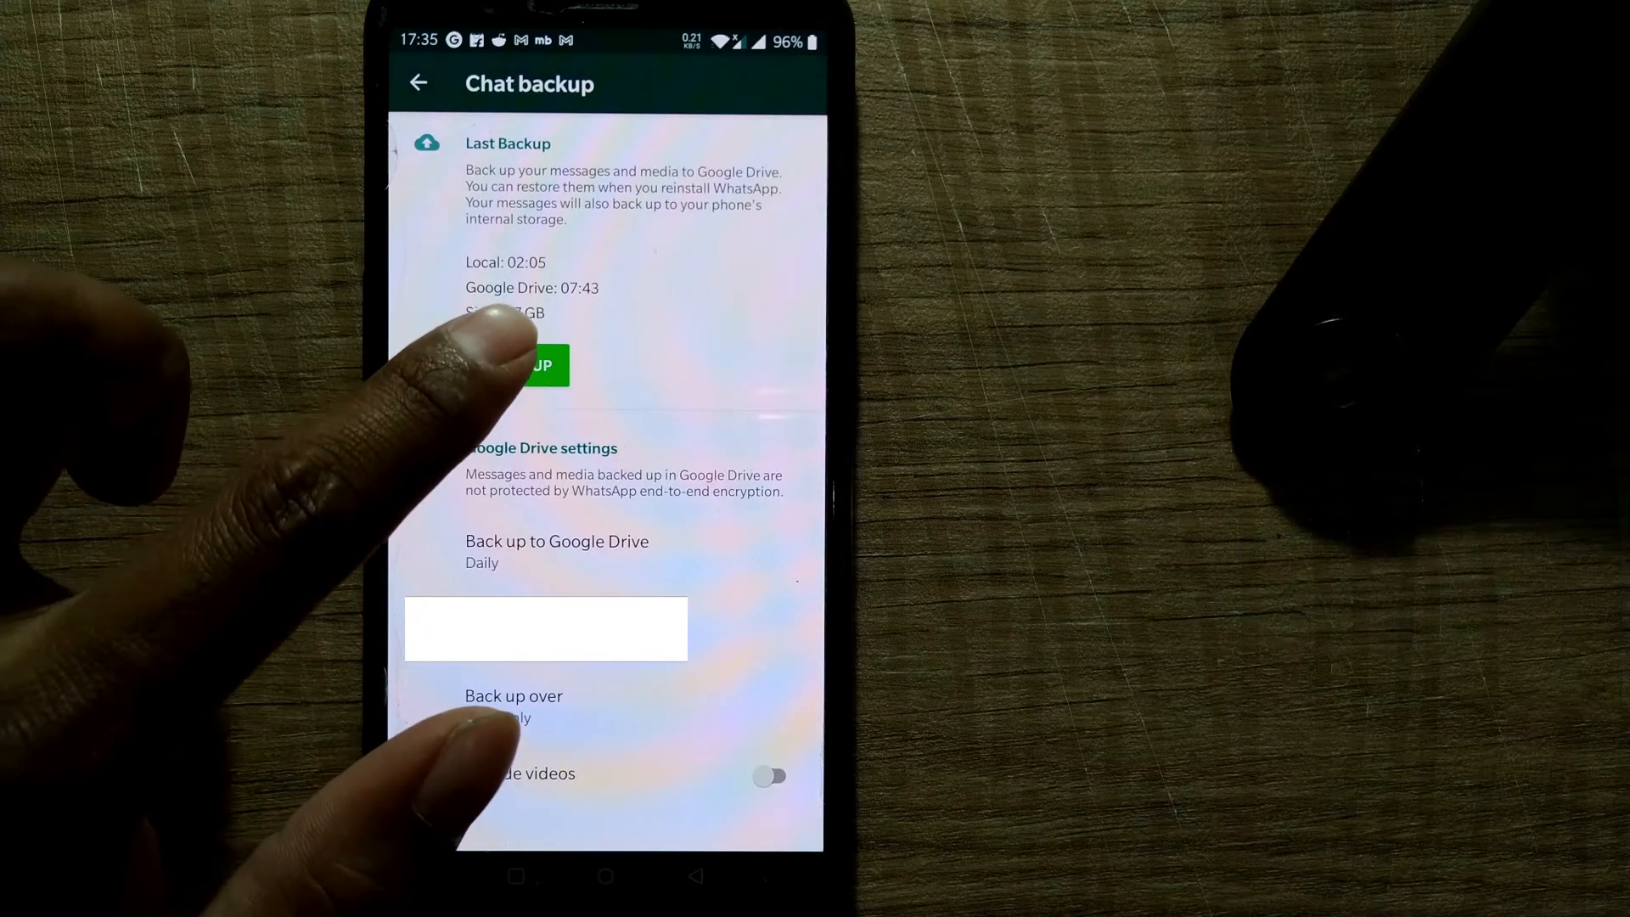
click(520, 365)
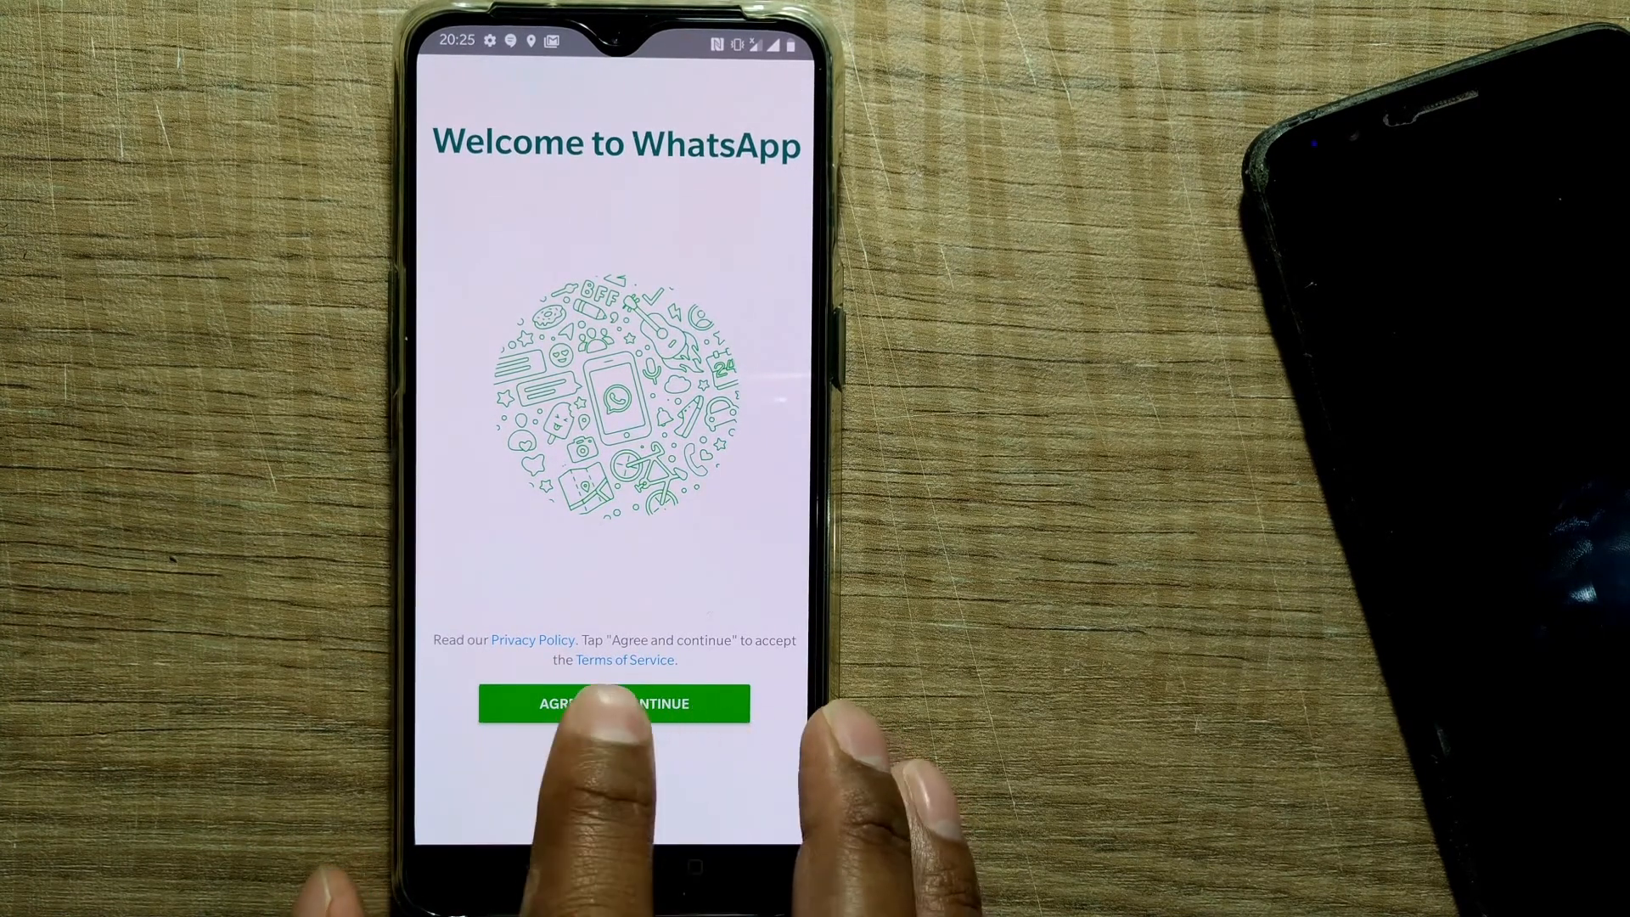
Agree to the privacy policy and terms and continue to phone number entry
click(613, 703)
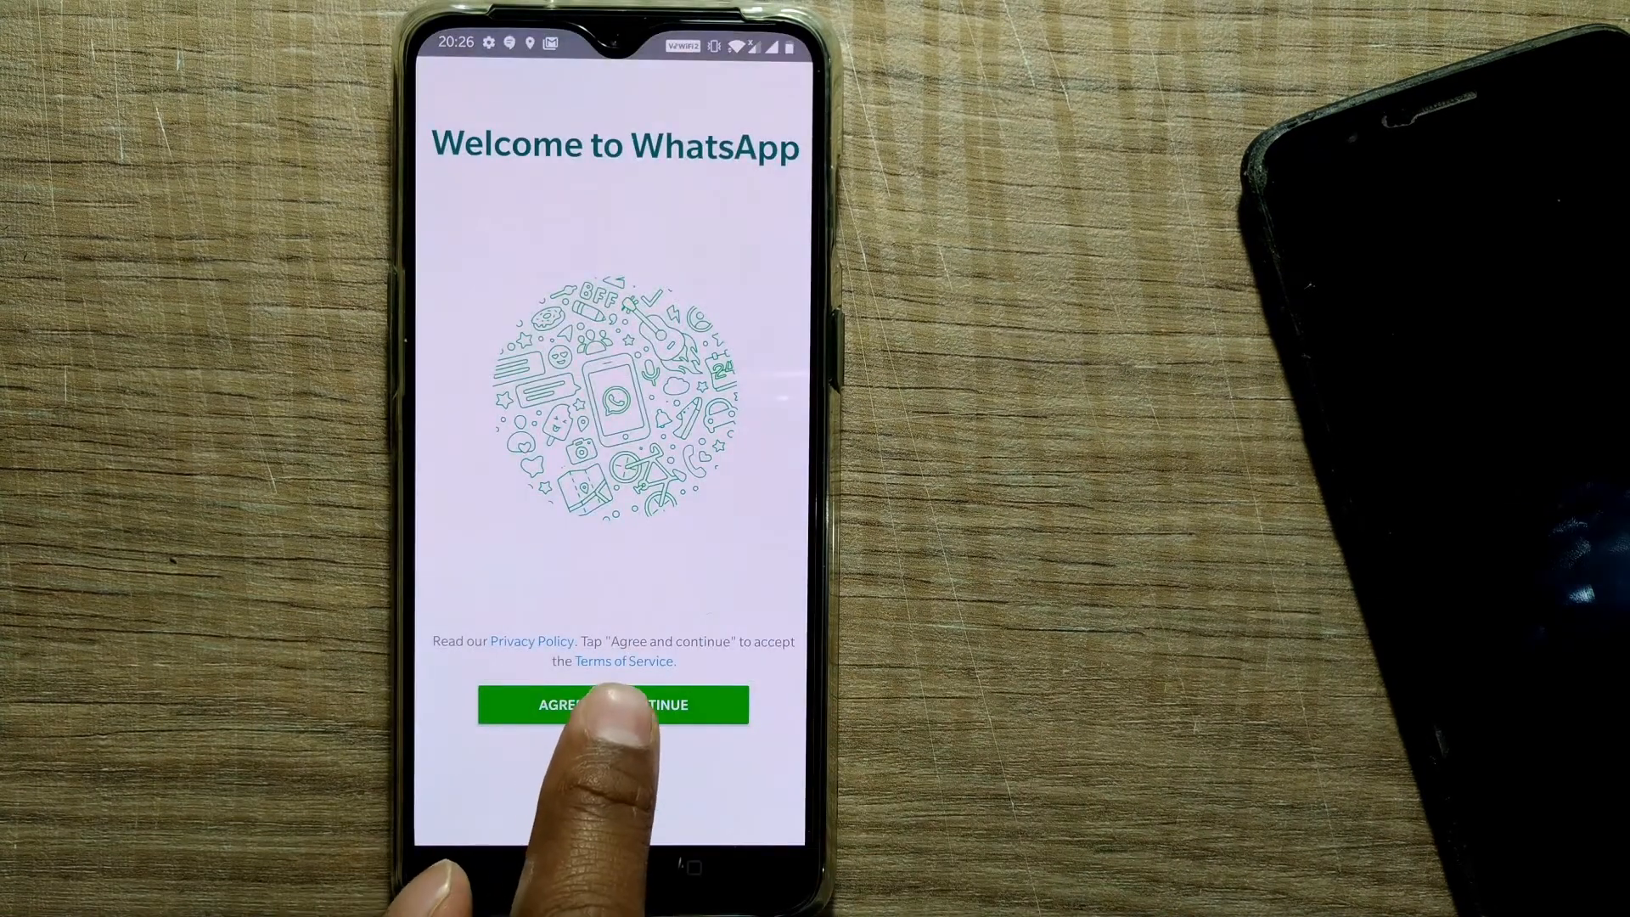
click(612, 705)
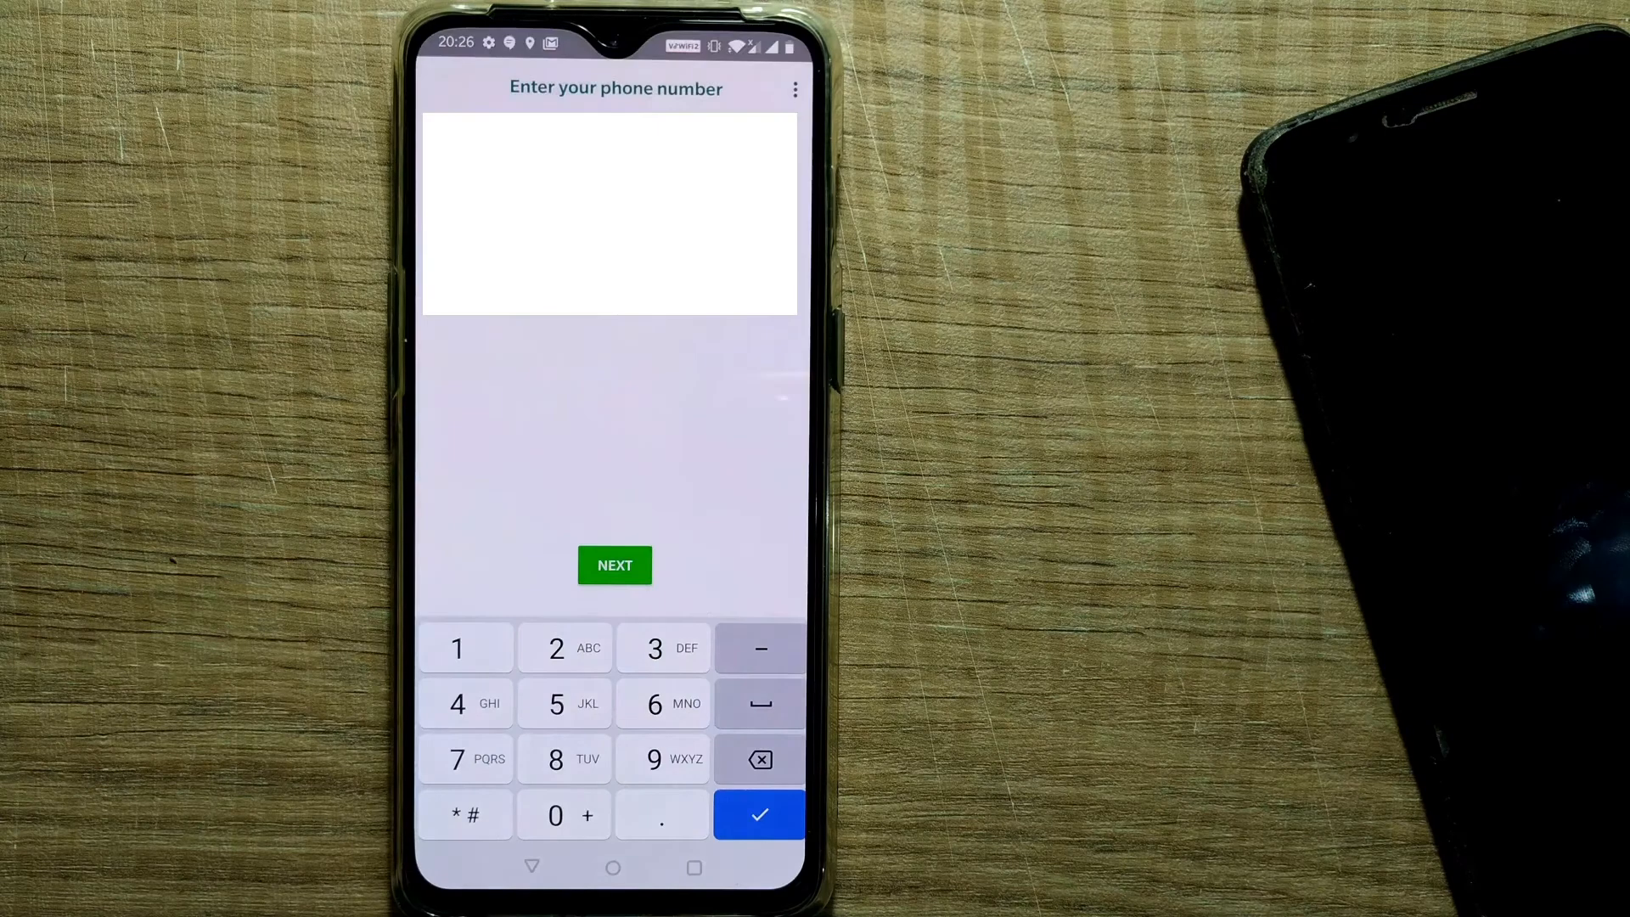
Submit the phone number and allow access to photos, media and files so the backup is found
click(613, 564)
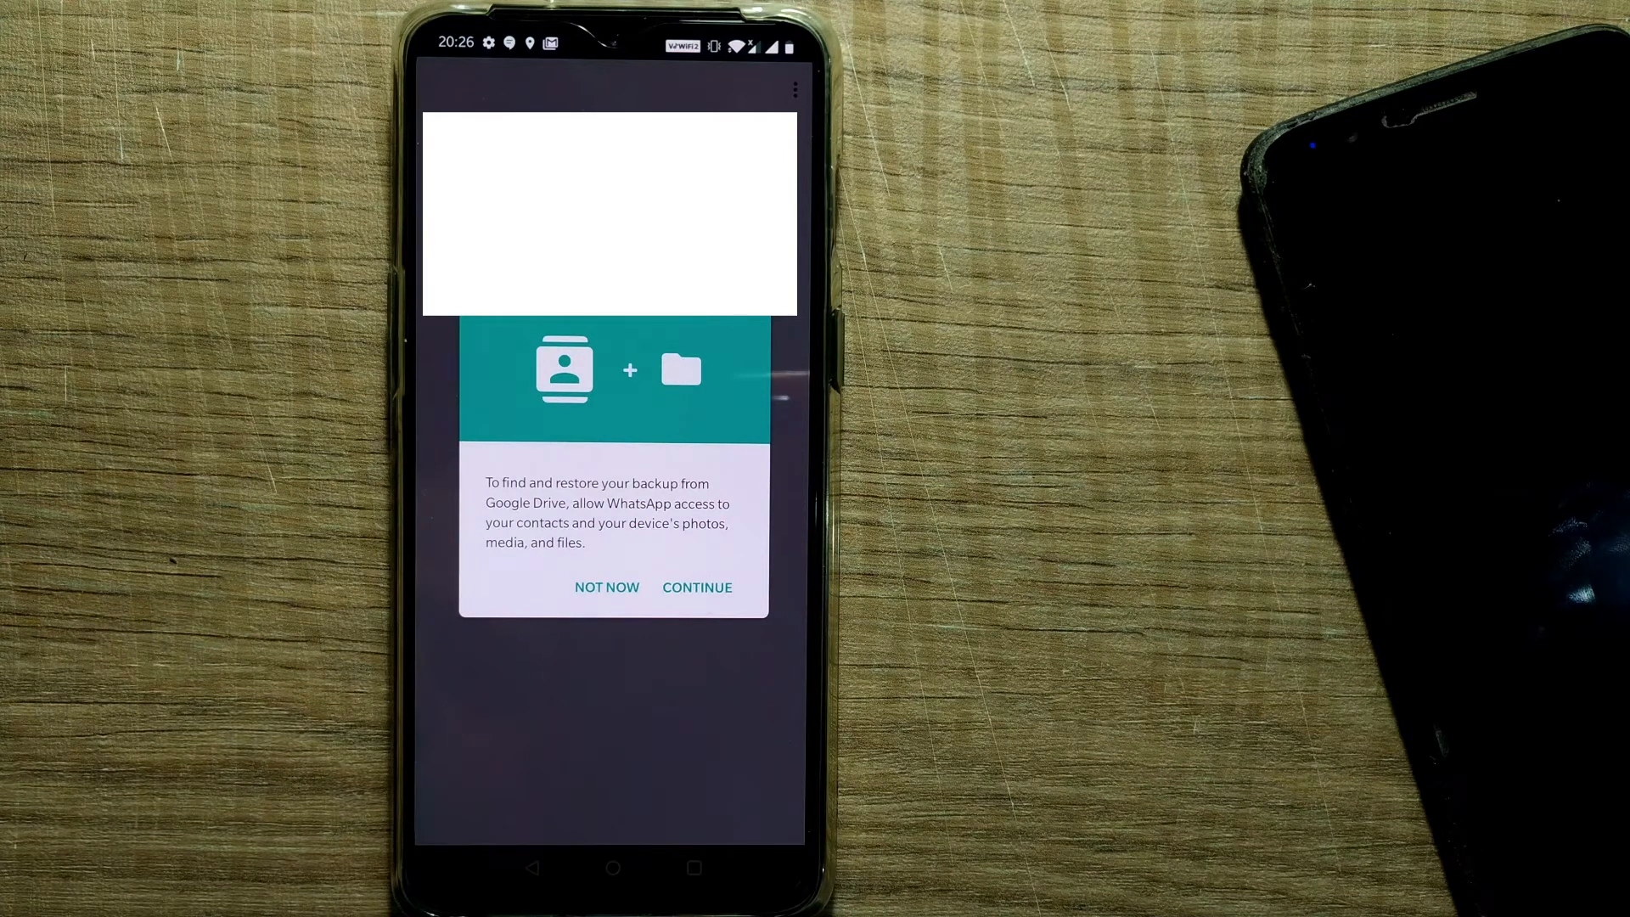
click(696, 588)
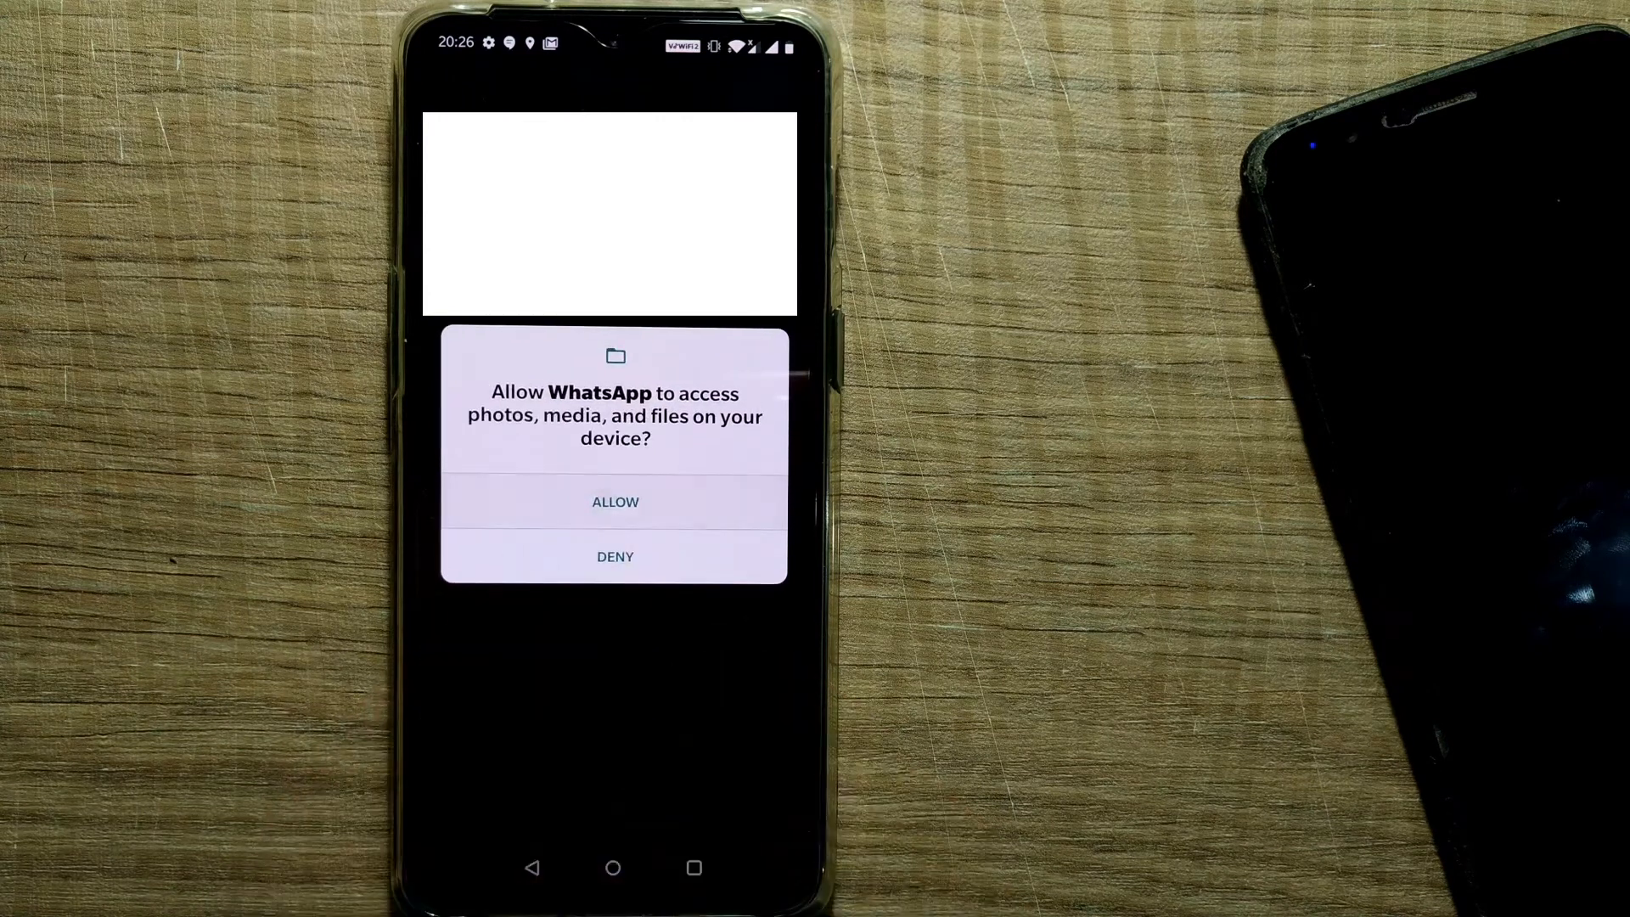
click(614, 503)
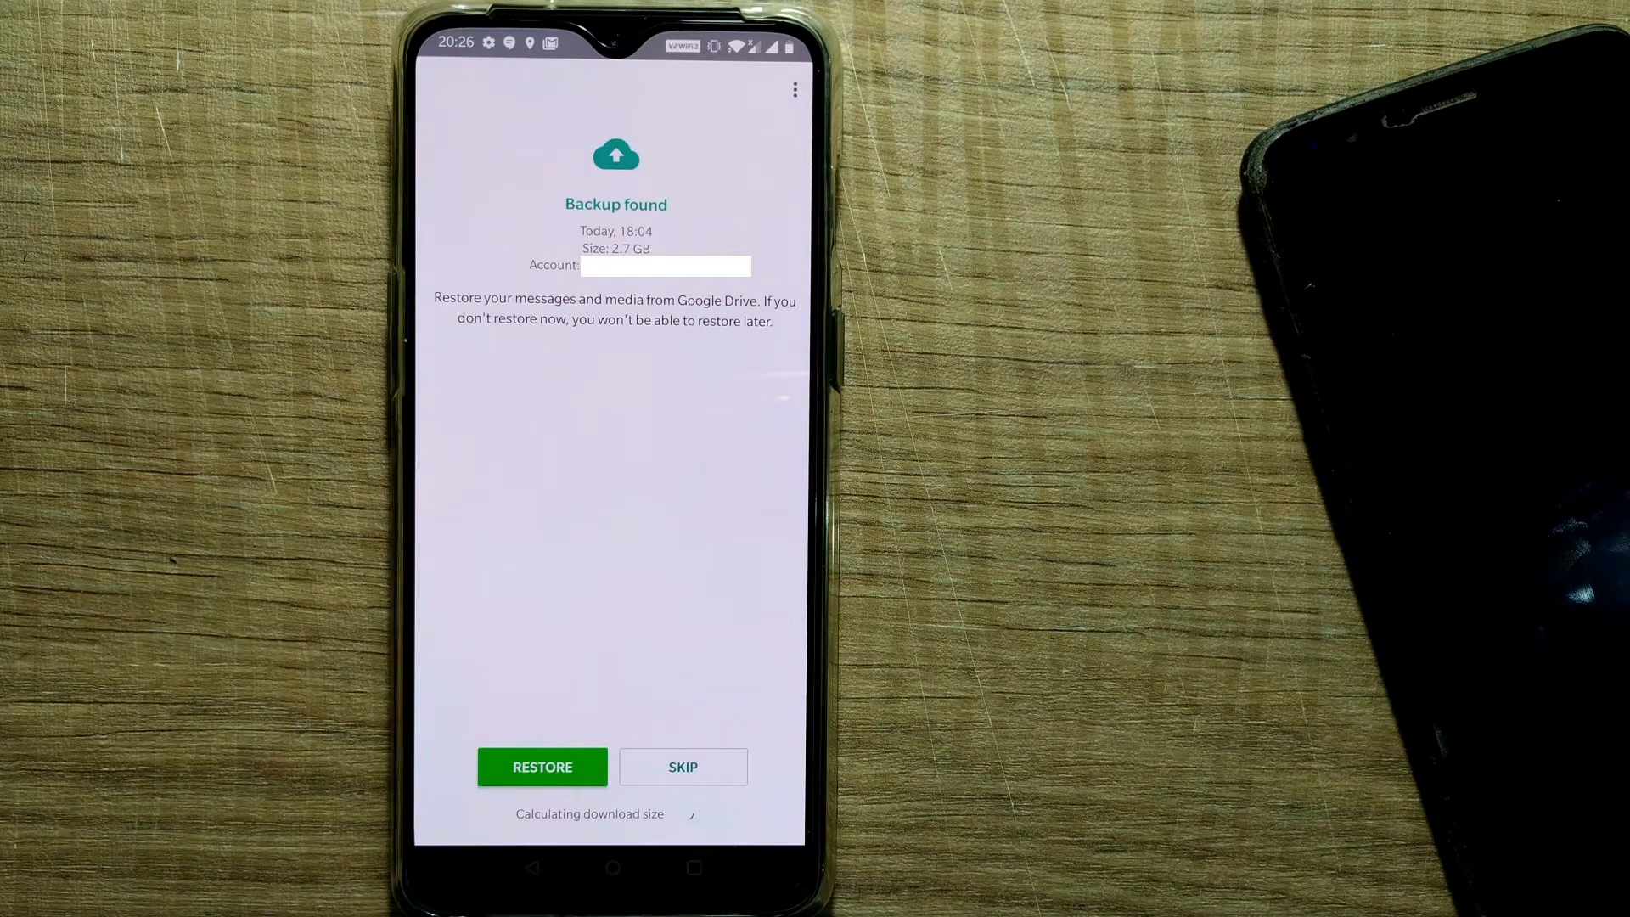
Restore messages from the Google Drive backup and enter the profile name 'Sunil'
click(542, 766)
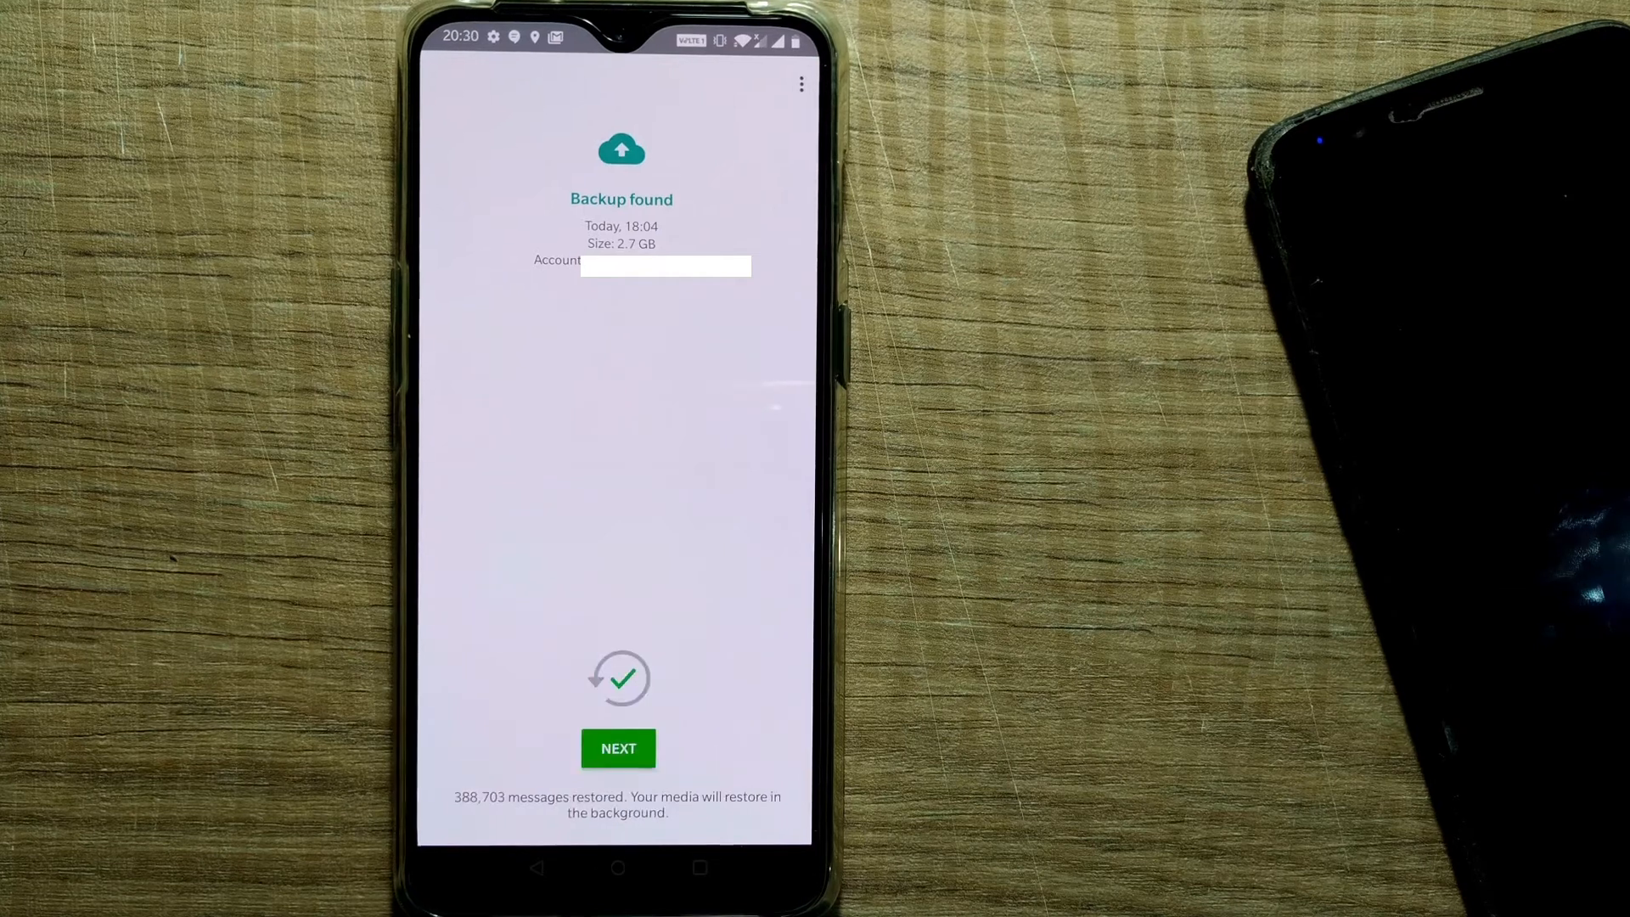
click(618, 748)
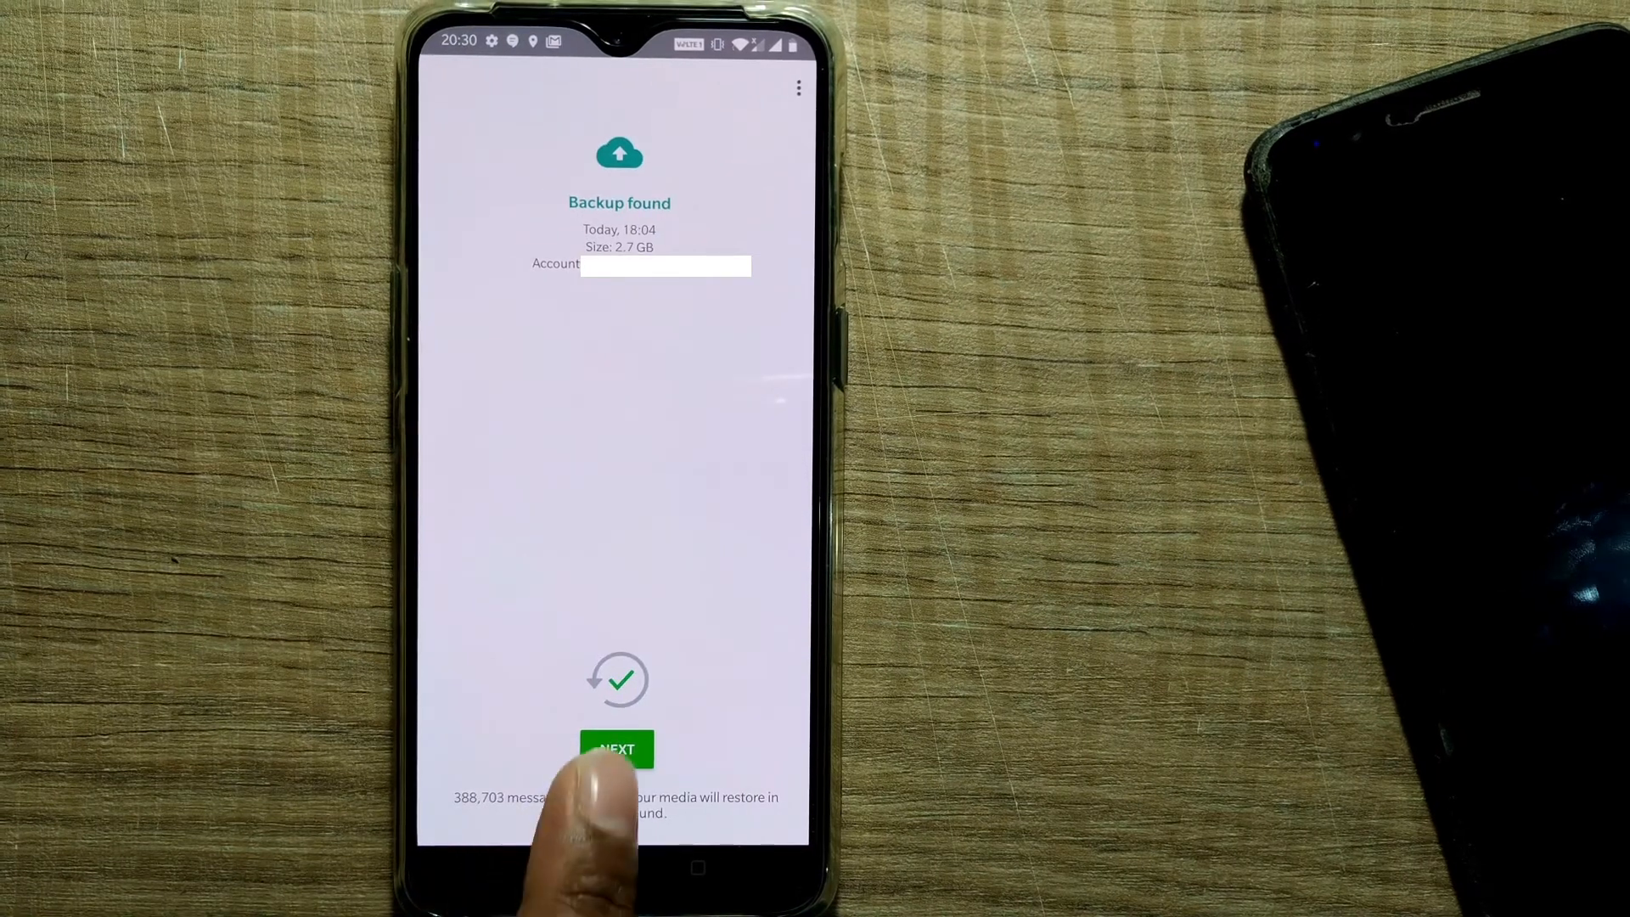
click(614, 749)
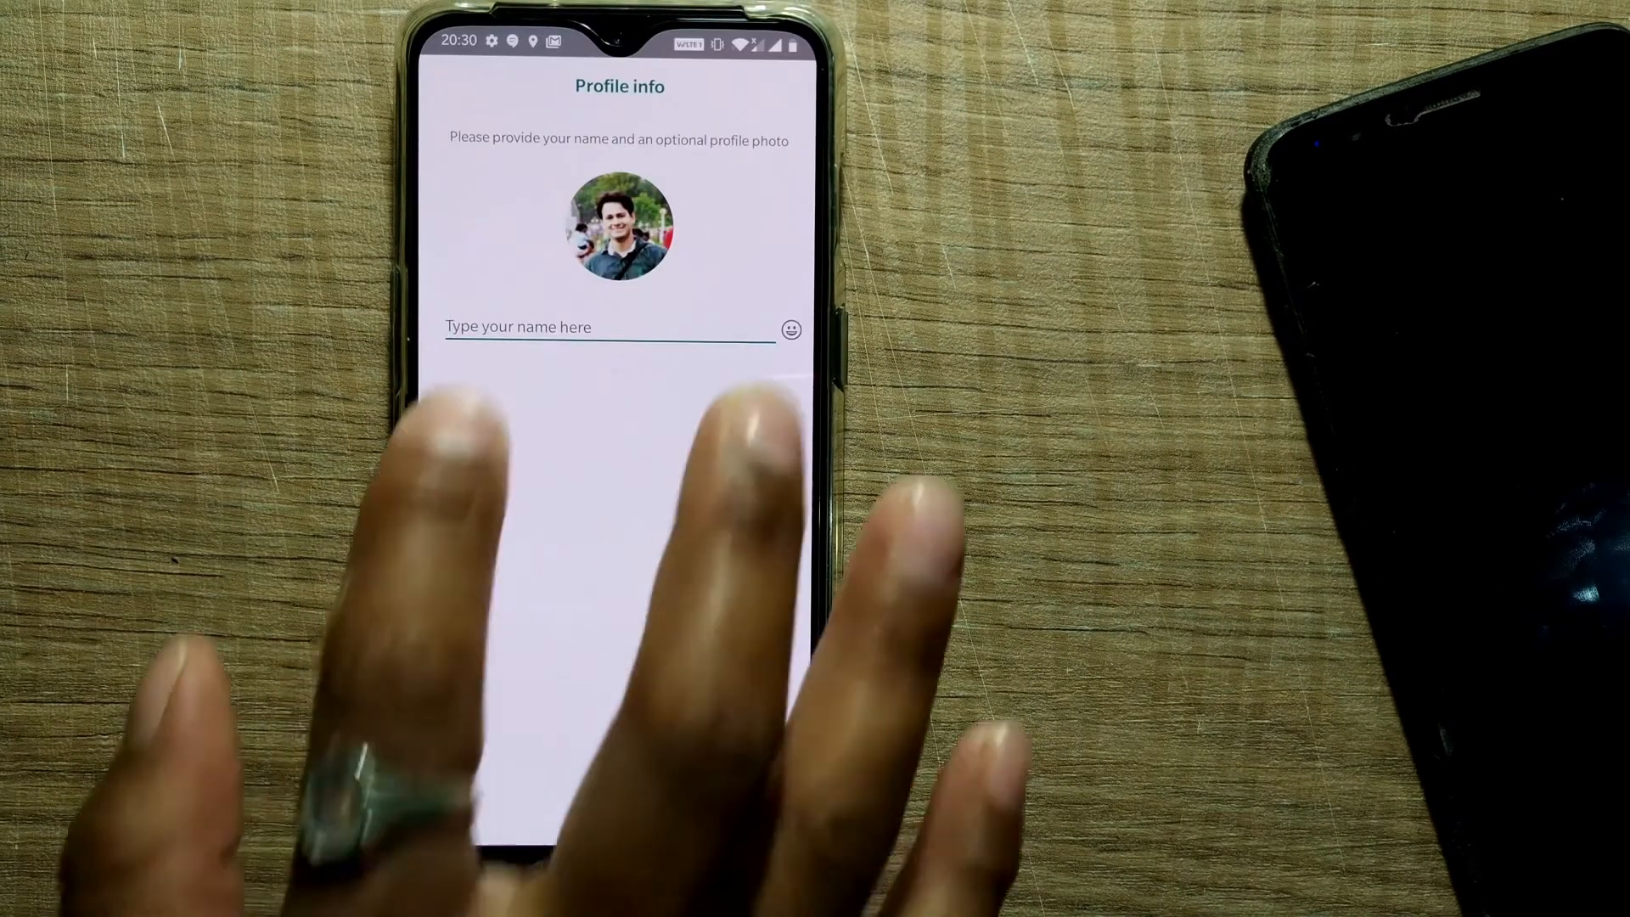
text(Sunil)
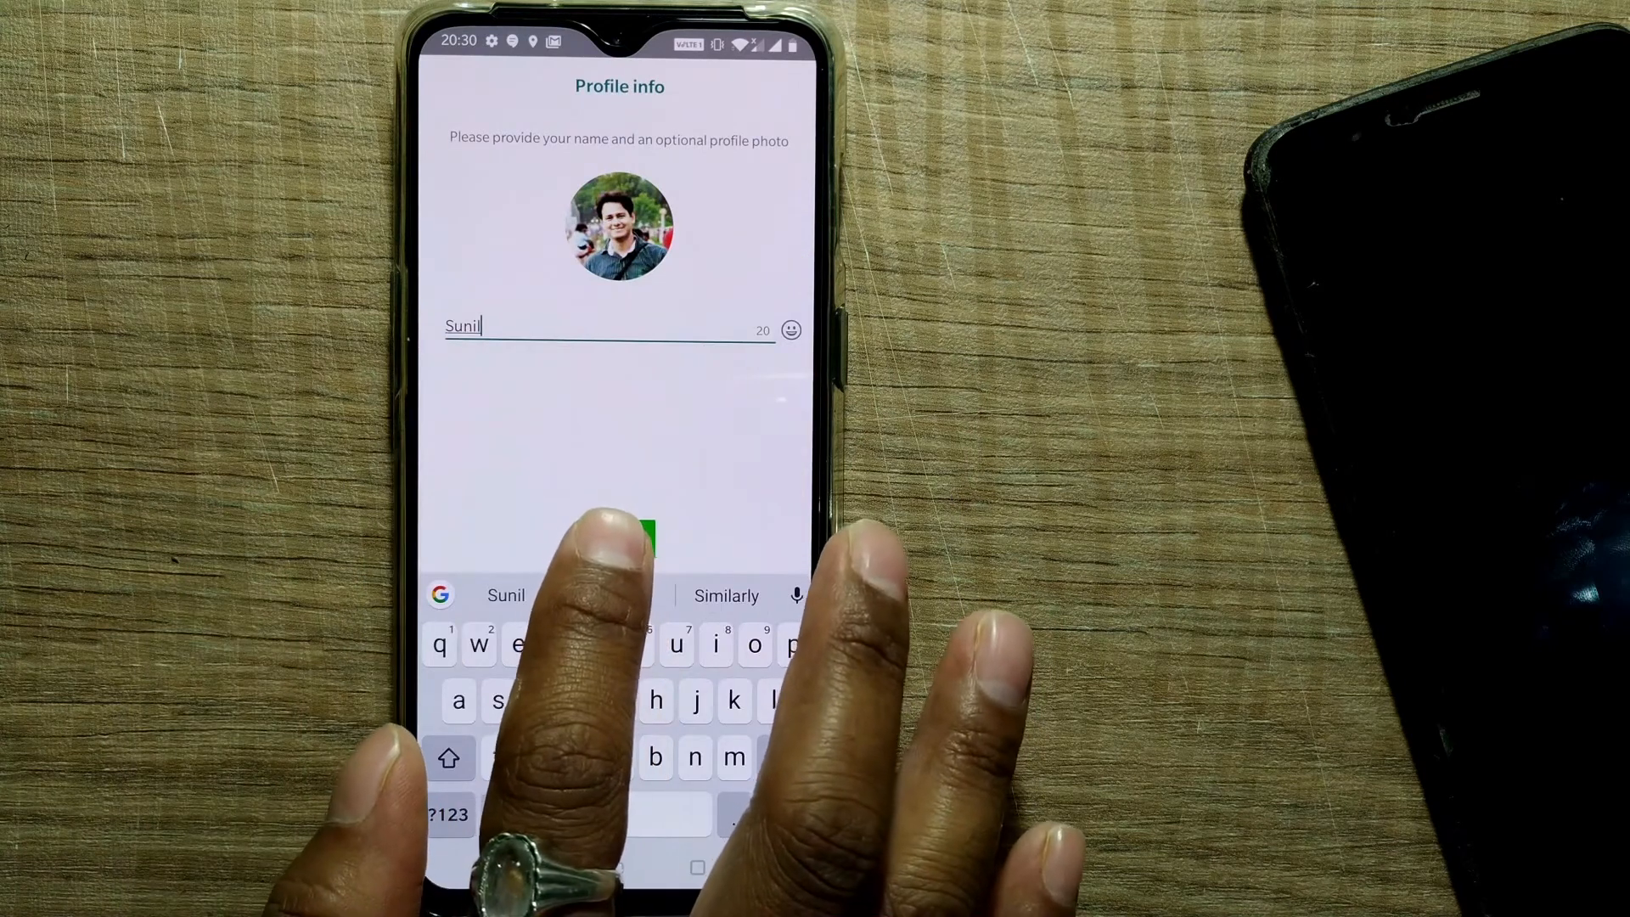